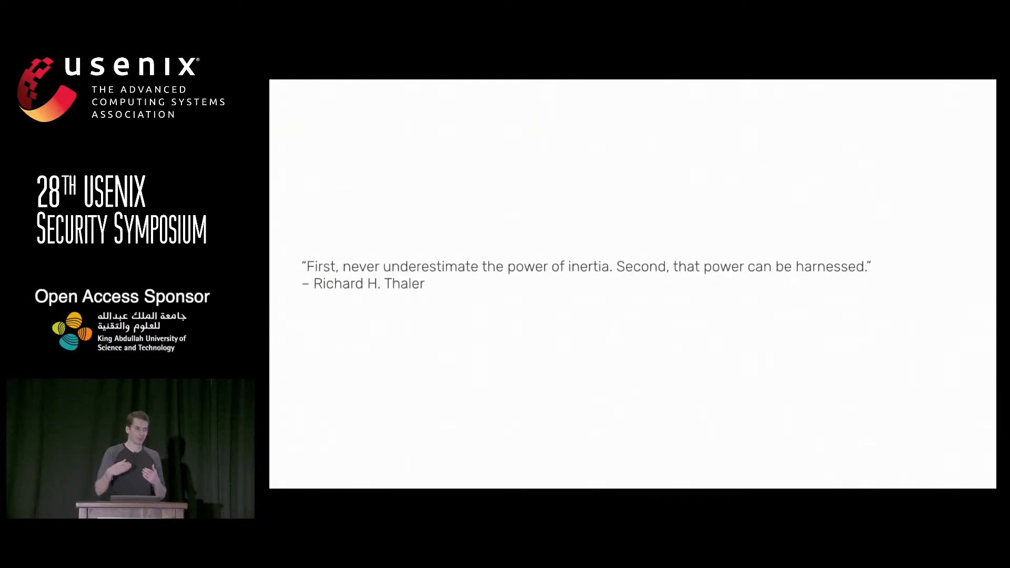
{"action": "key", "text": "Right"}
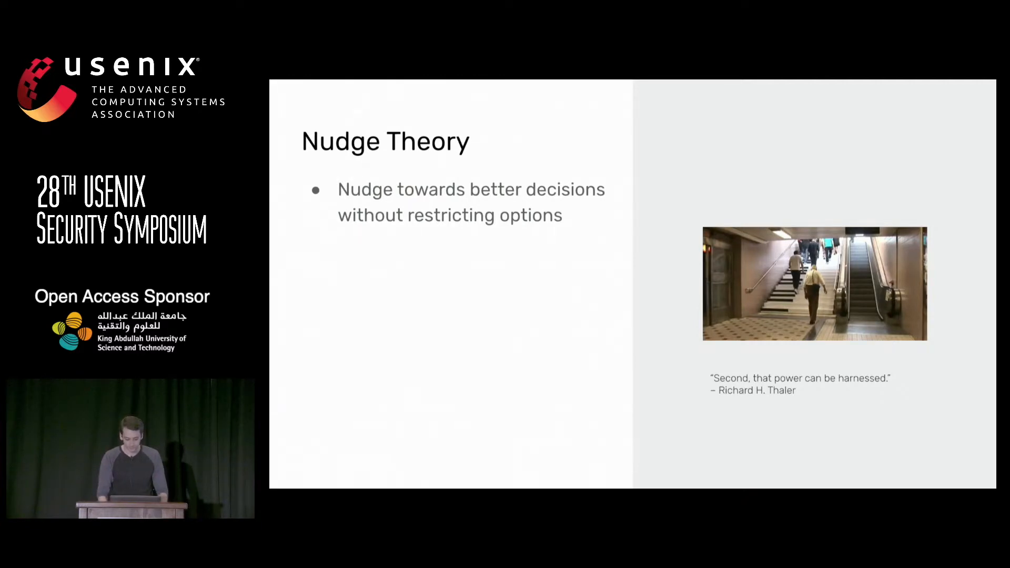
{"action": "key", "text": "Right"}
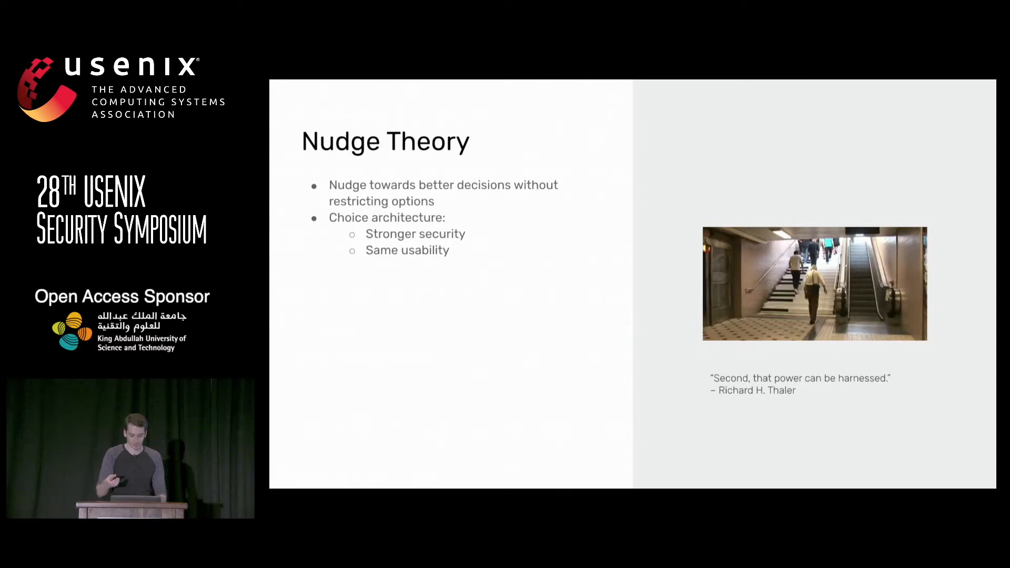
{"action": "key", "text": "Right"}
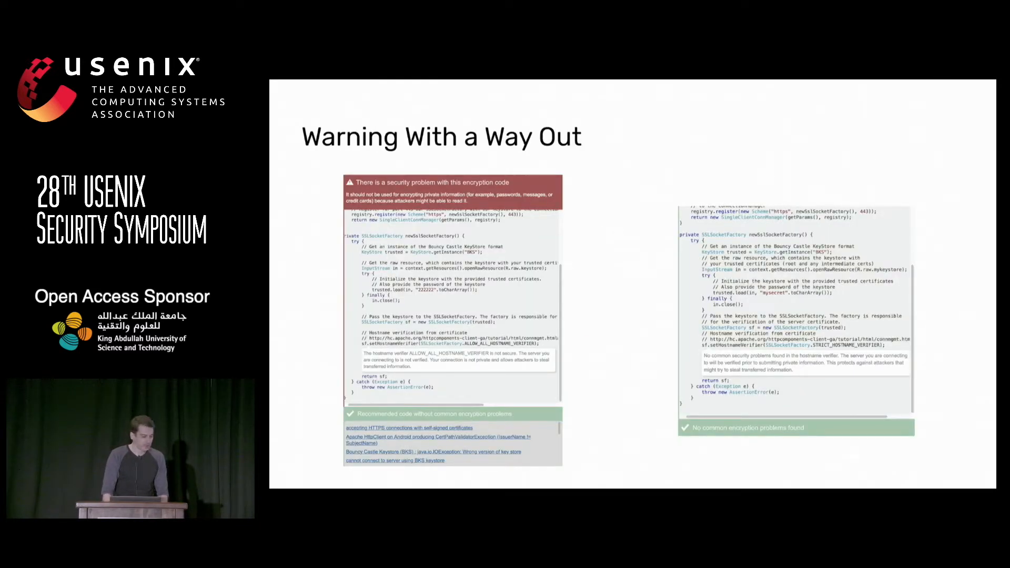